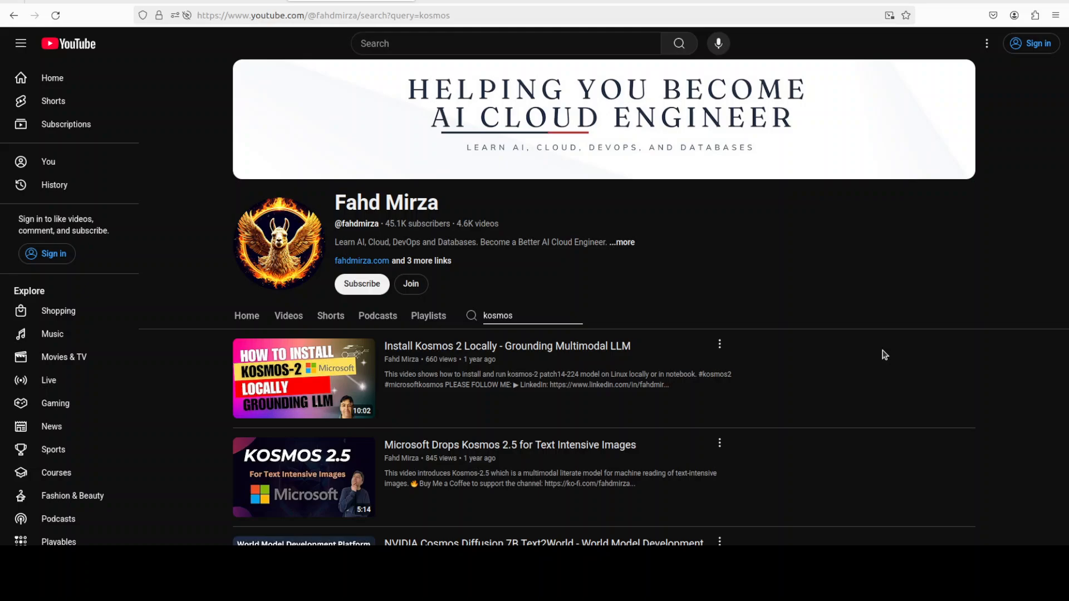
mouse_move(848, 270)
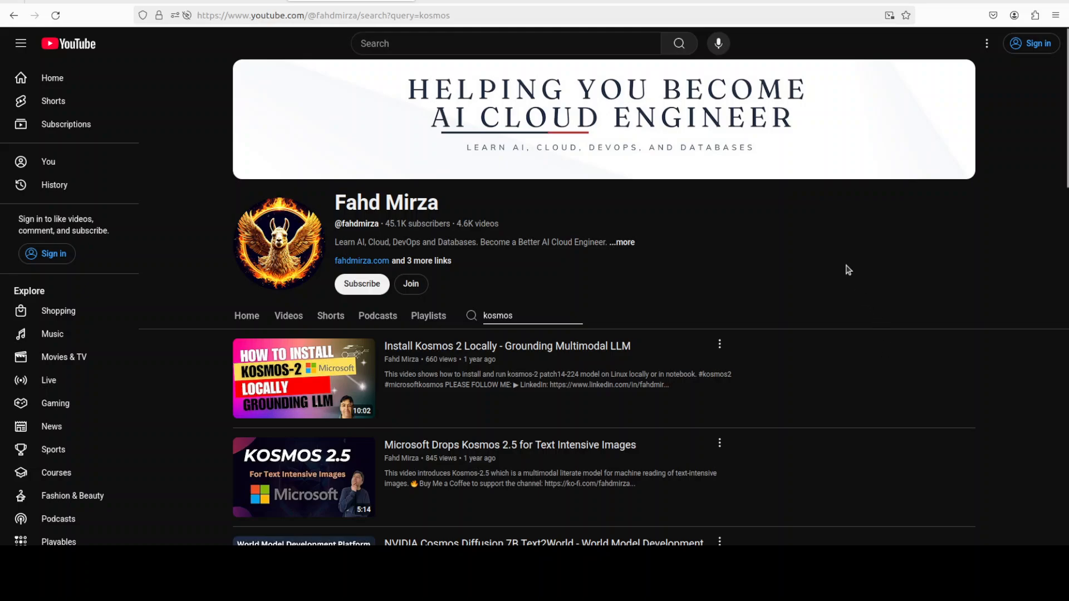
mouse_move(688, 247)
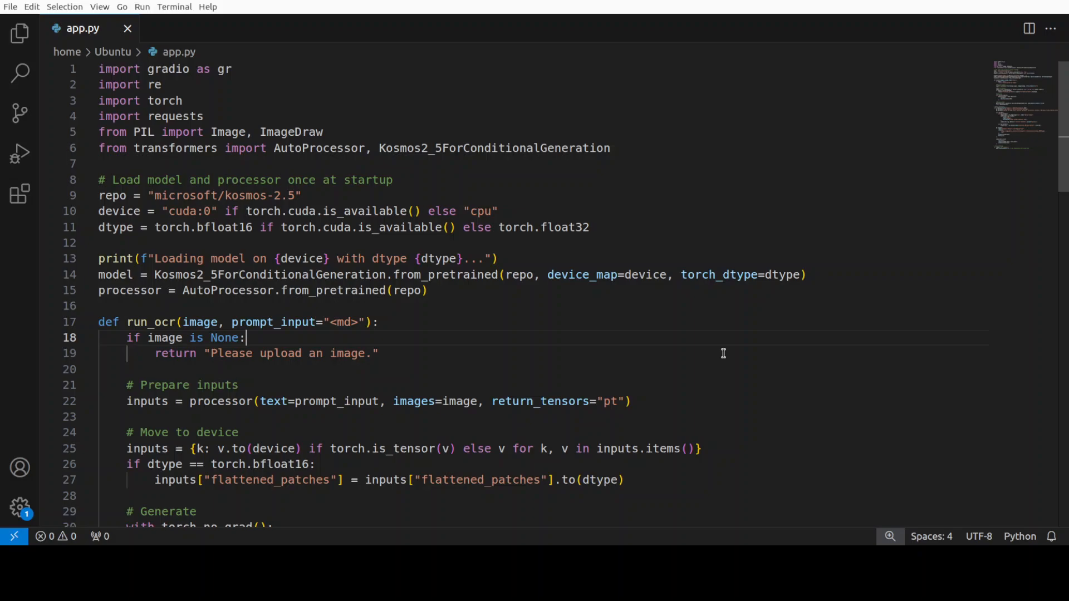
Scroll down through app.py to review the Kosmos-2.5 loading and OCR code.
scroll(down, 3)
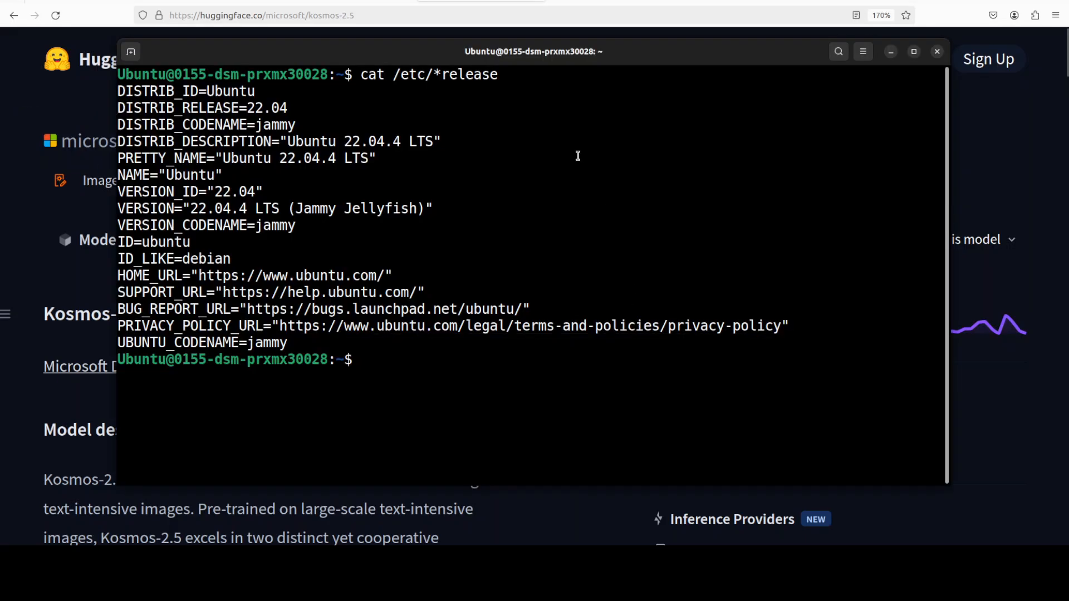
Run nvidia-smi to check the machine's GPU status.
text(nvidia-smi)
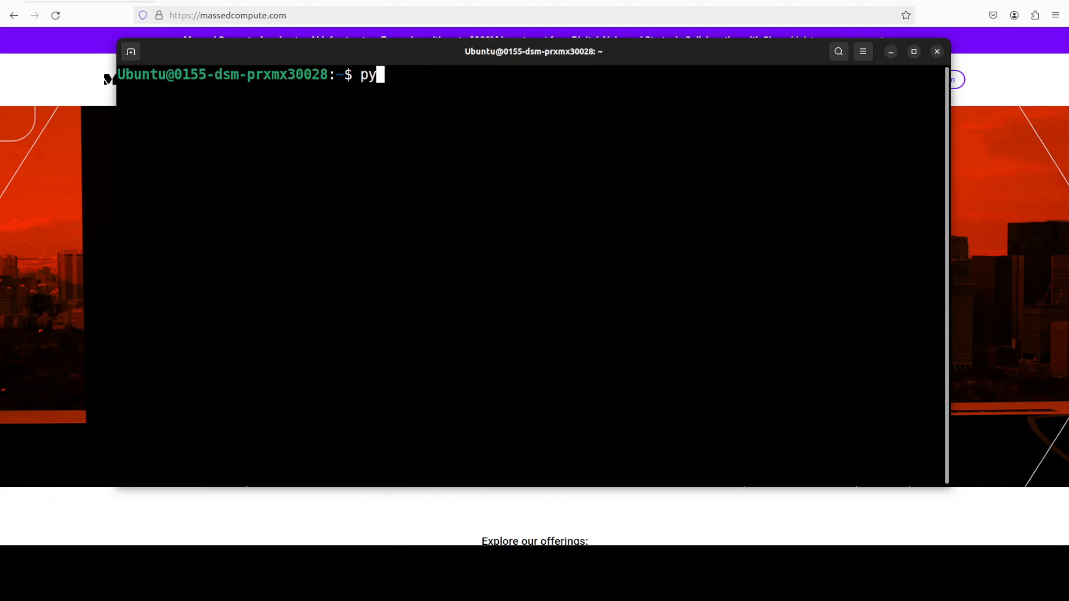
Run python app.py to start the Kosmos-2.5 app, then minimize the terminal to reveal the Gradio demo.
text(thon app)
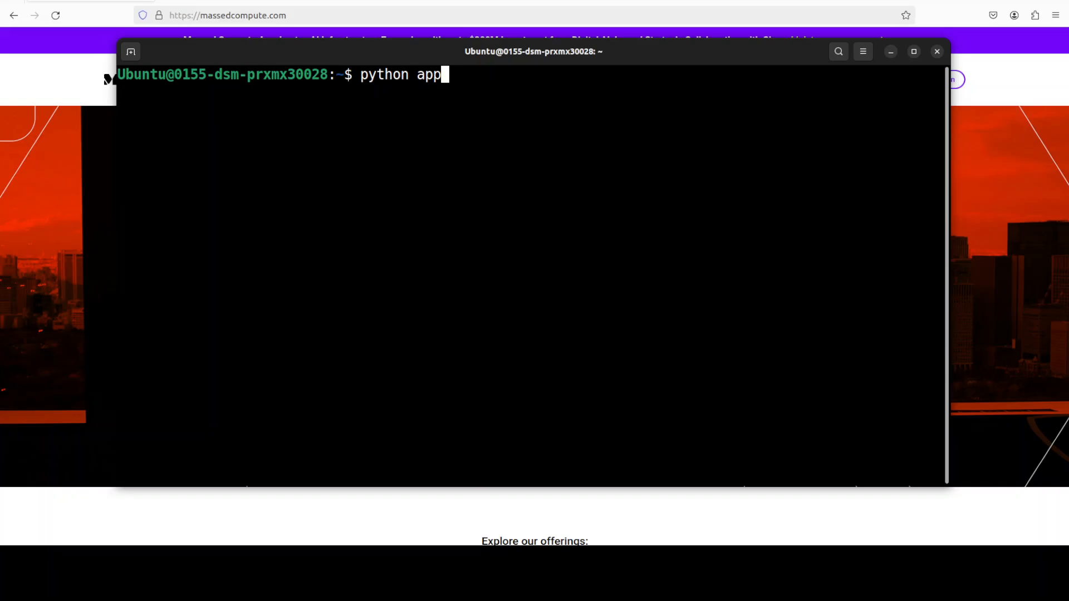
text(.py)
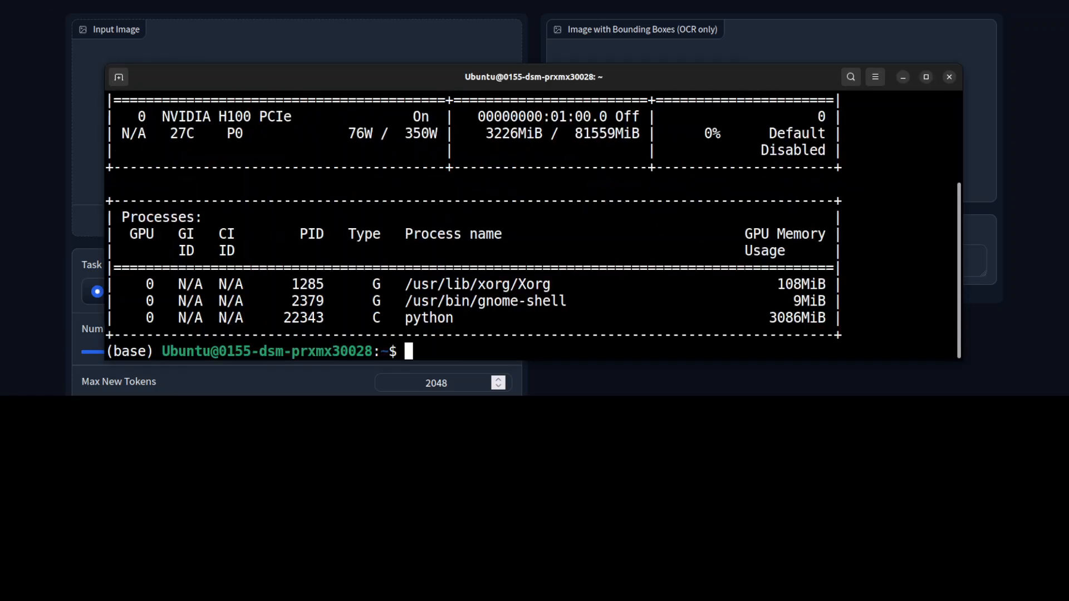
mouse_move(552, 217)
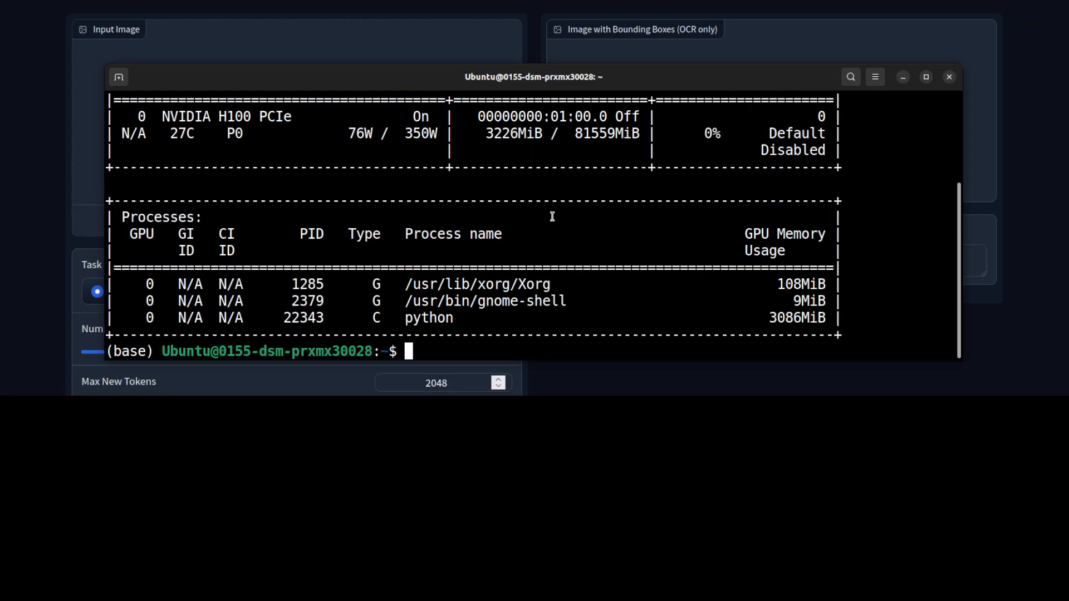
mouse_move(931, 119)
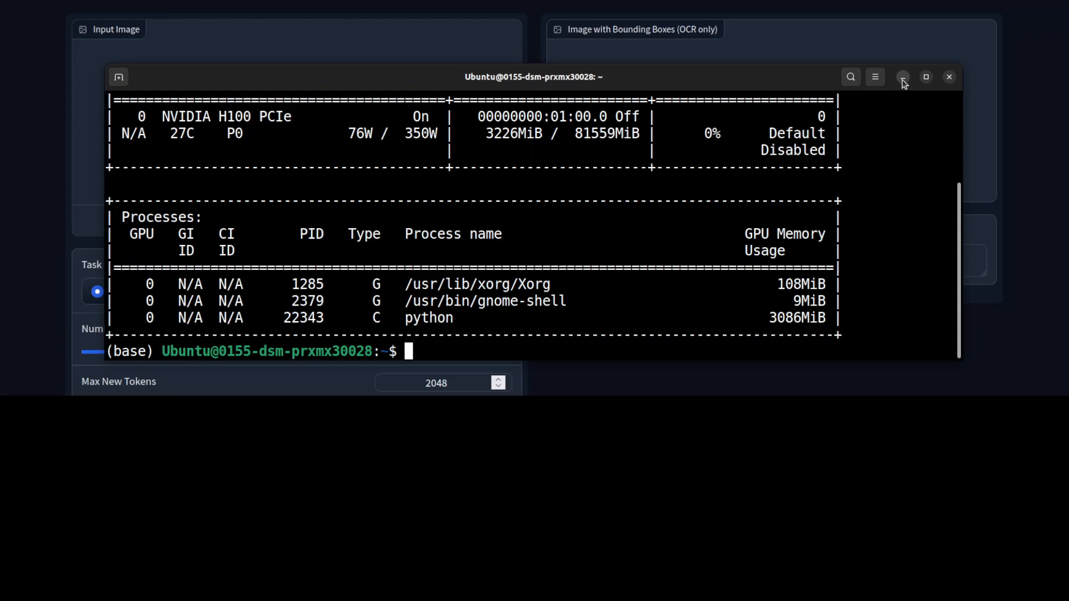
click(901, 77)
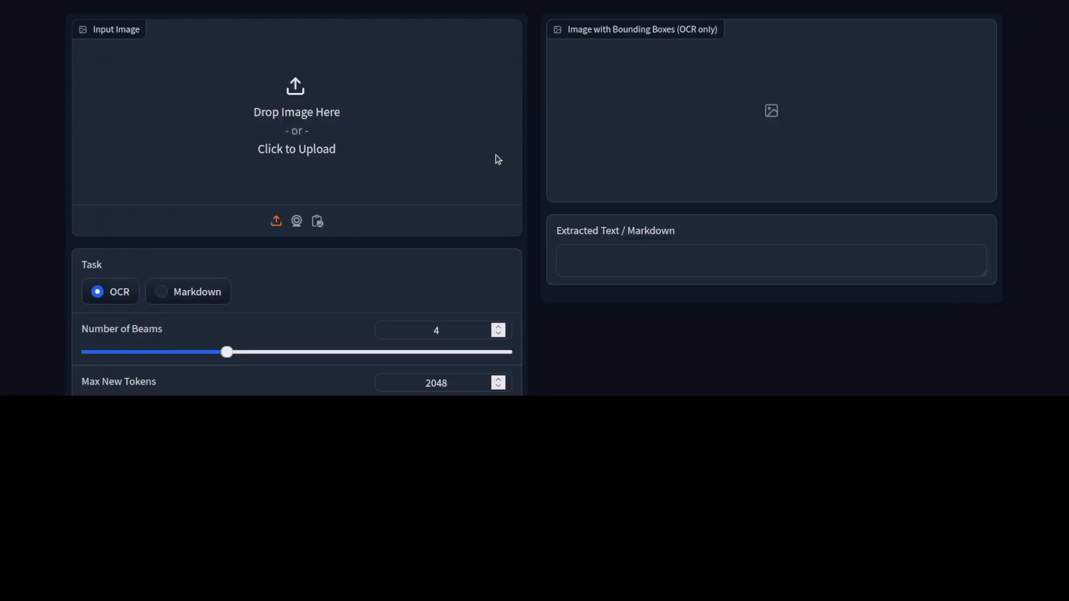
mouse_move(382, 140)
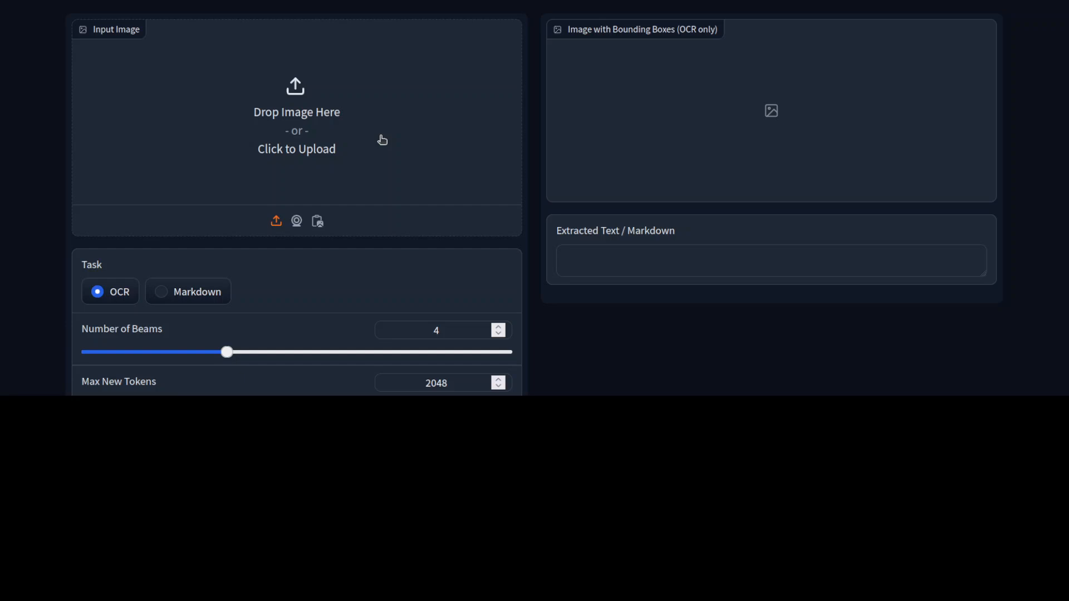
mouse_move(320, 127)
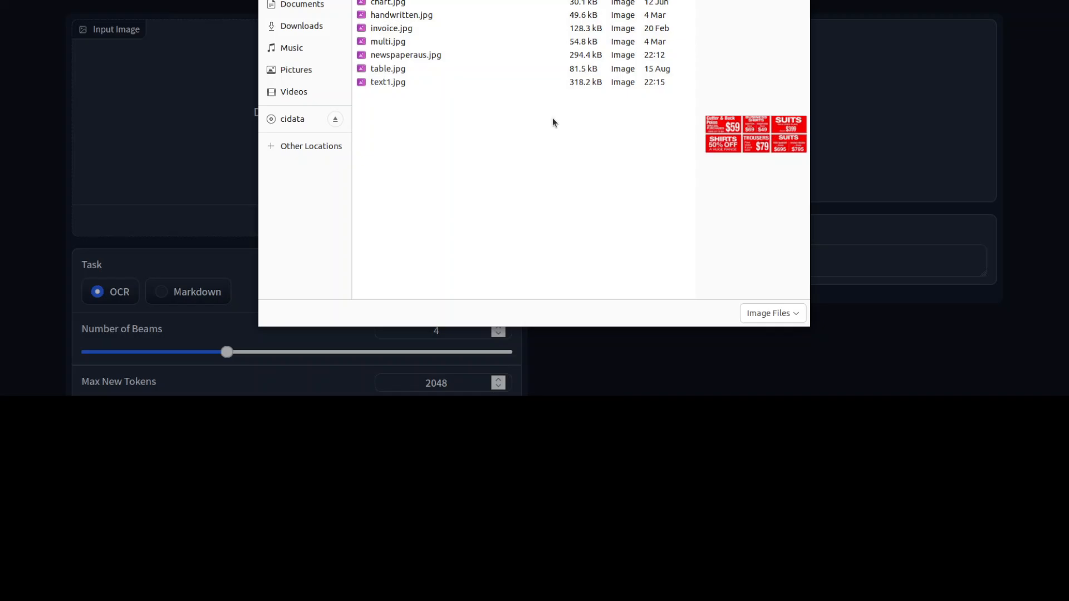
mouse_move(469, 93)
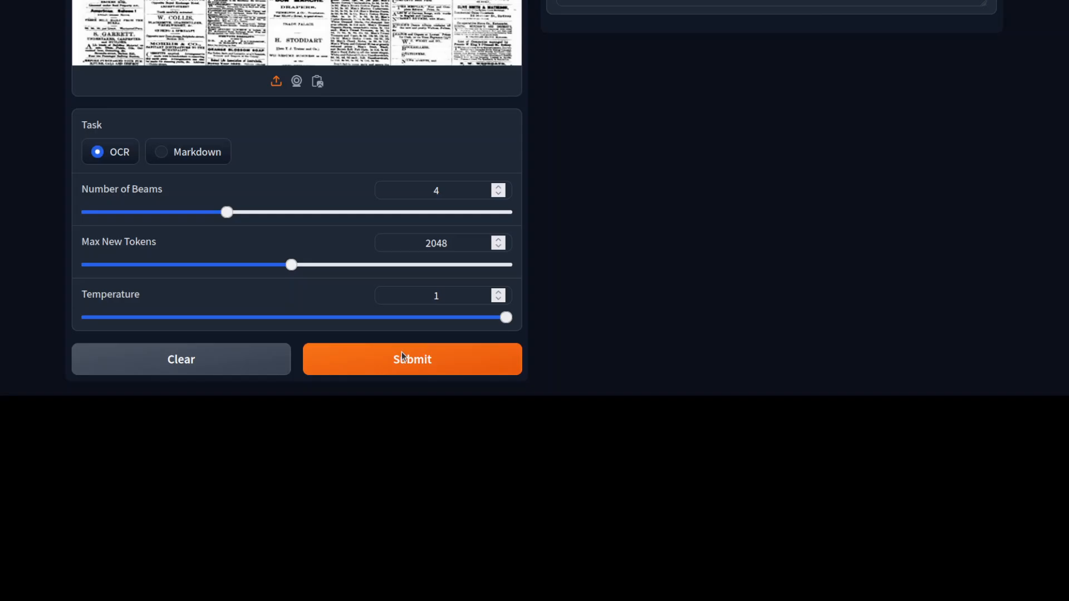
click(411, 360)
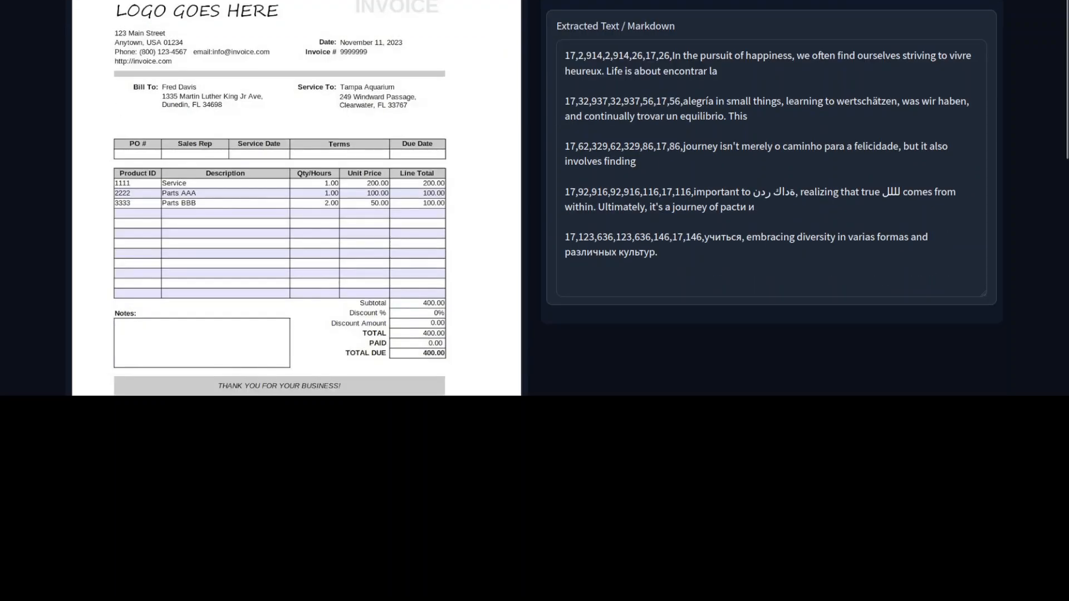
scroll(down, 3)
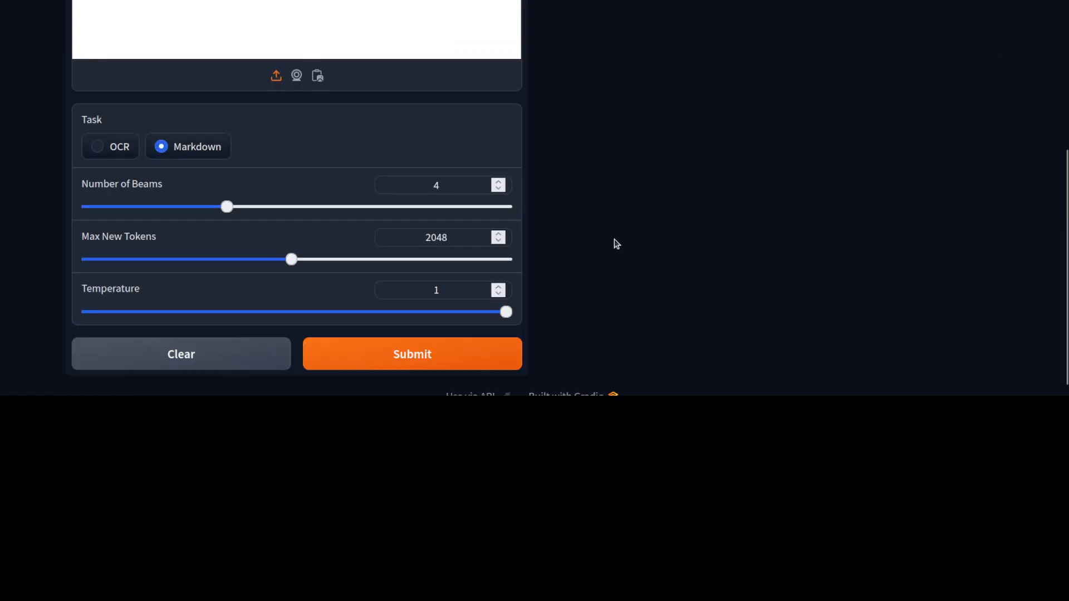
mouse_move(588, 39)
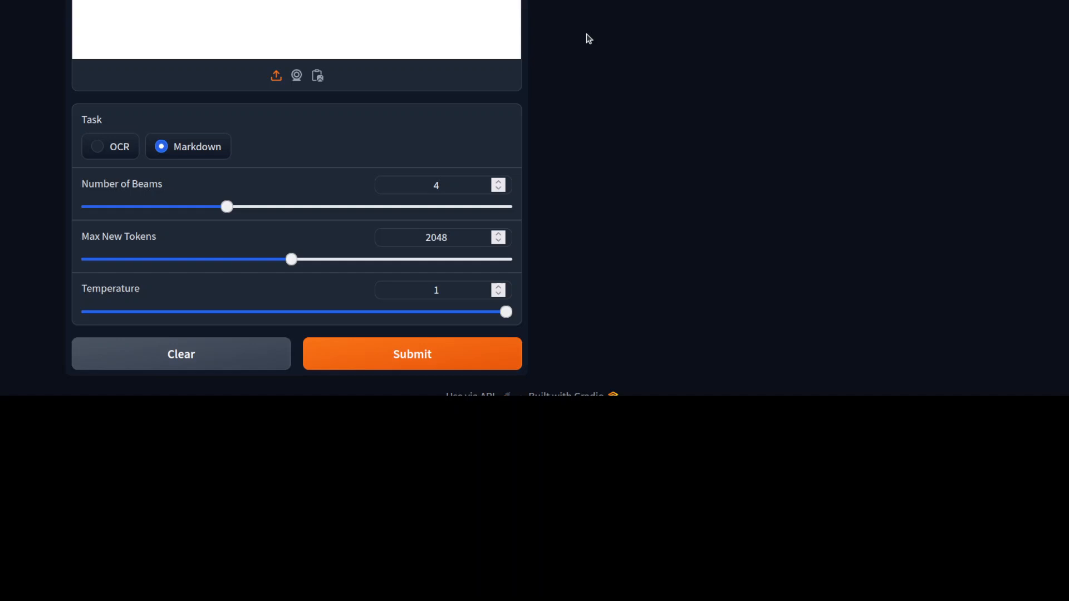
click(413, 354)
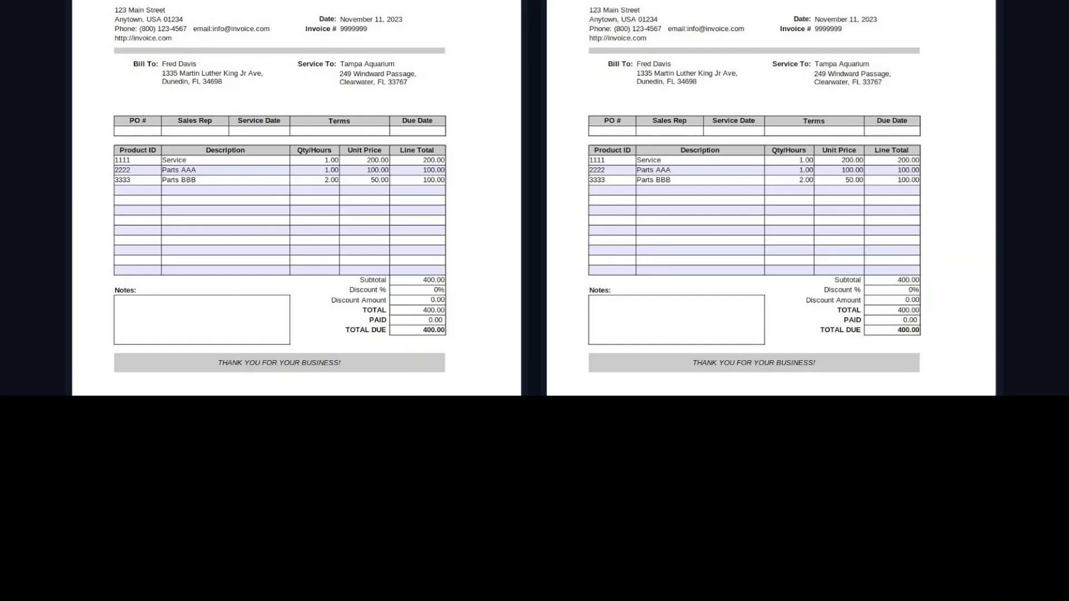
scroll(down, 3)
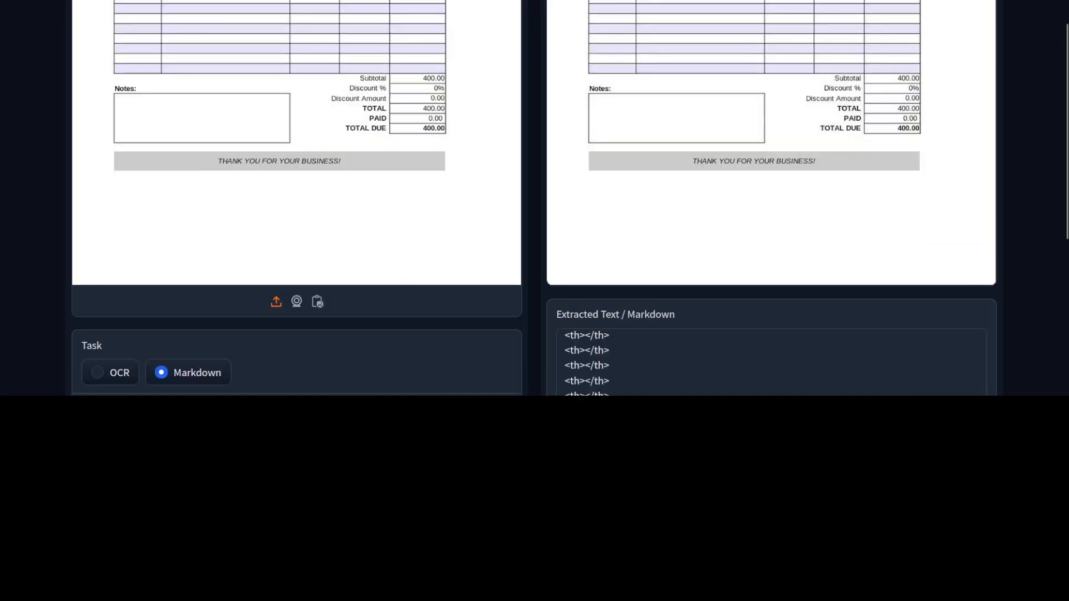
scroll(down, 3)
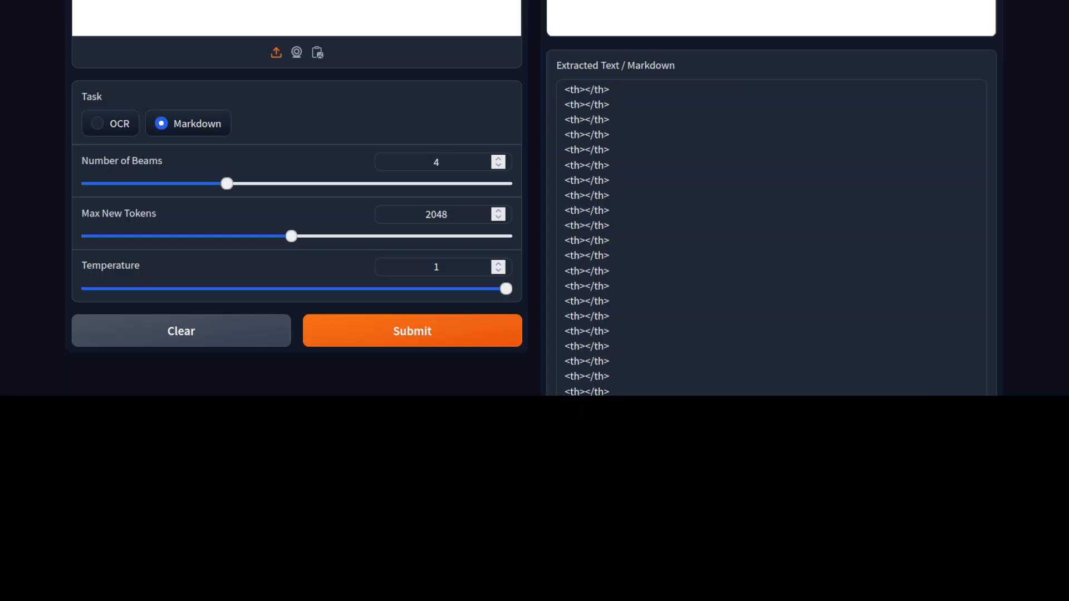
click(412, 330)
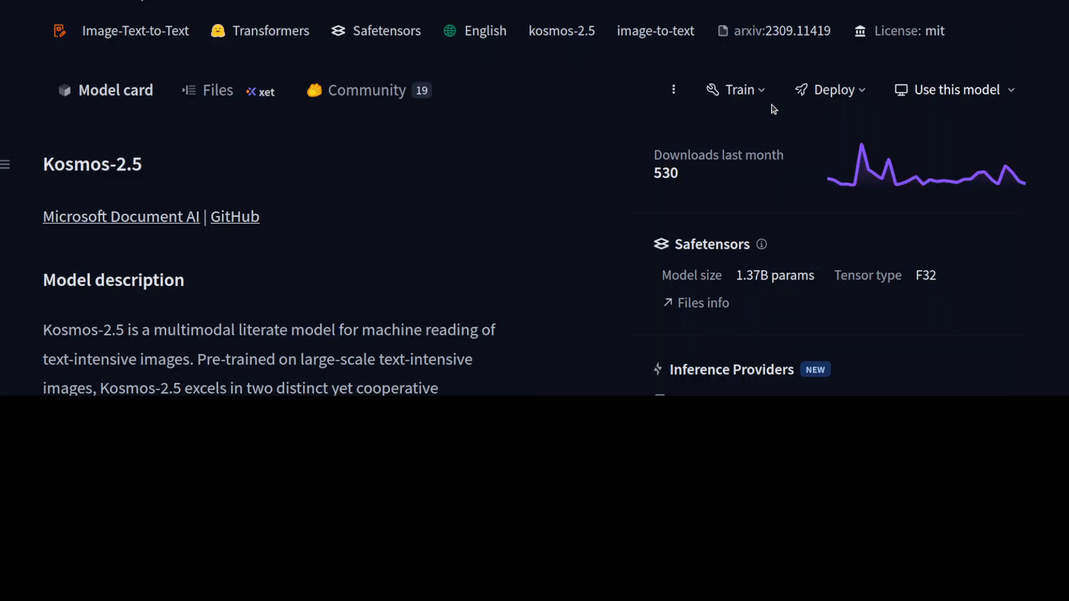
scroll(down, 3)
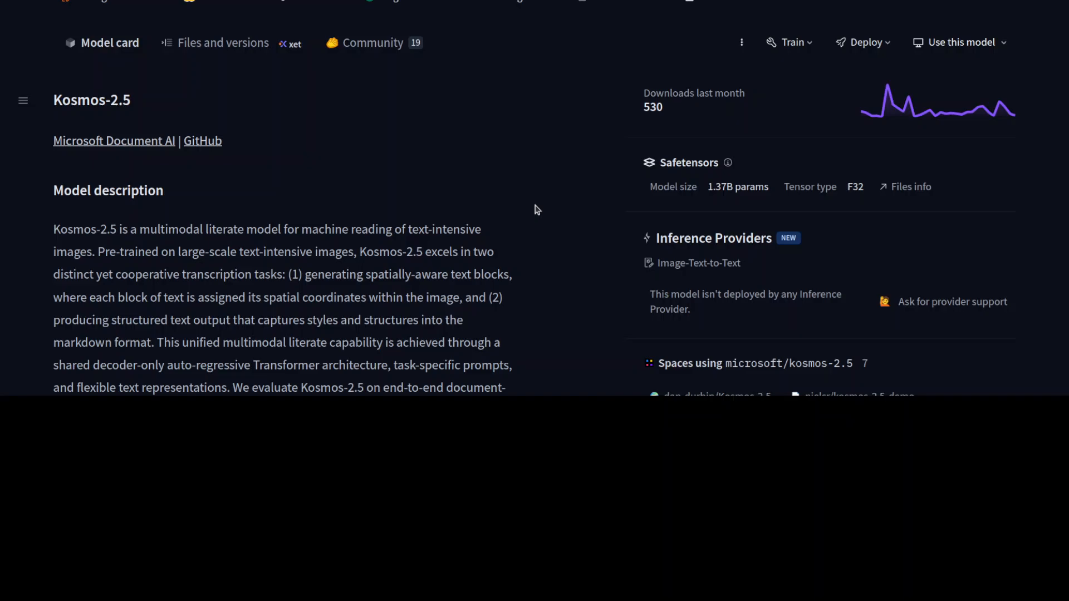
scroll(down, 3)
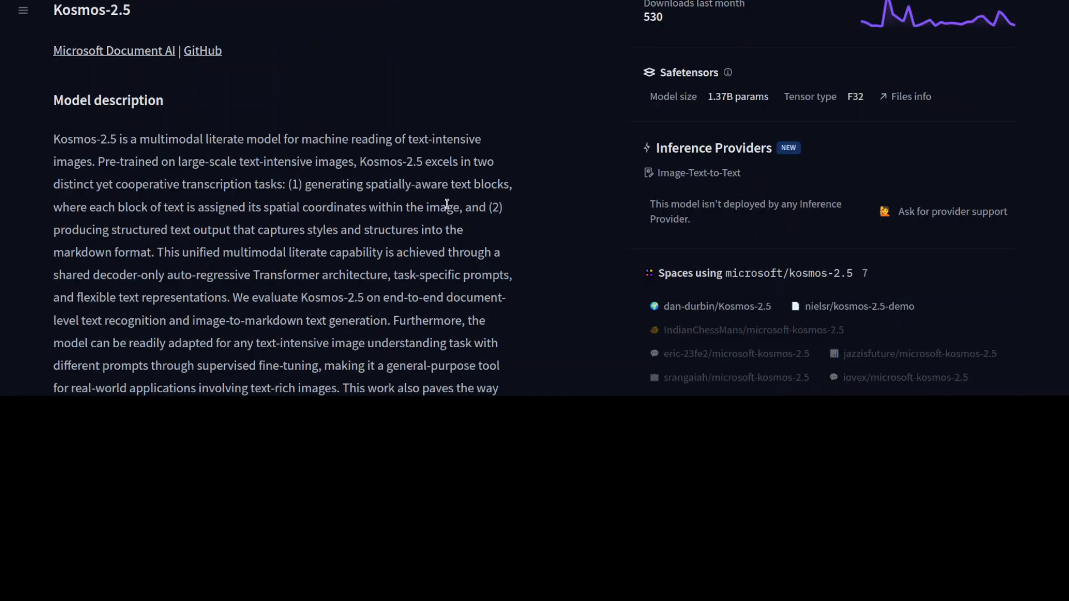
scroll(down, 3)
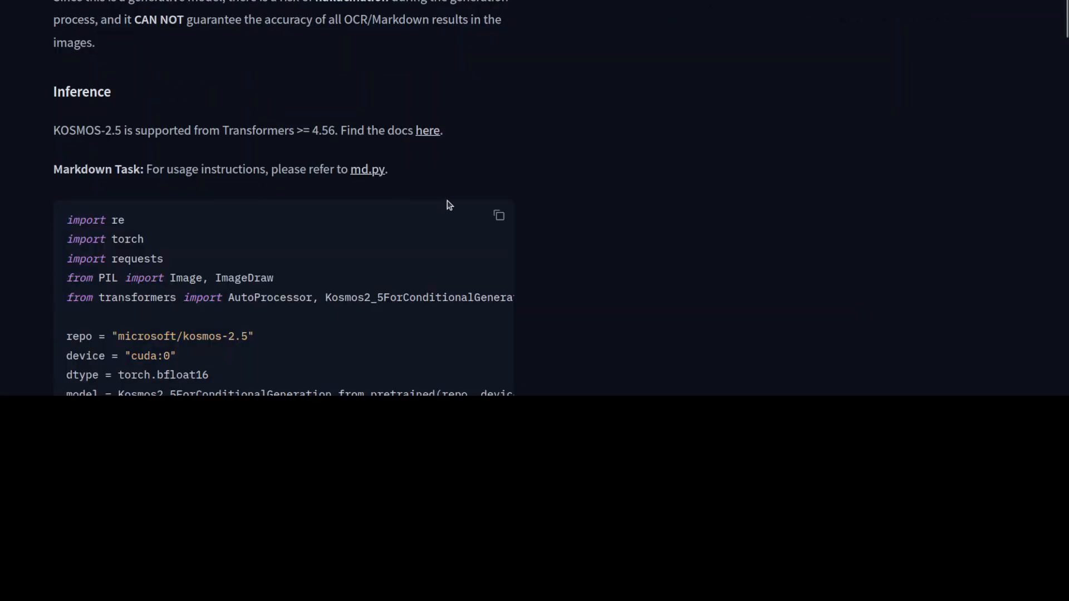
scroll(down, 3)
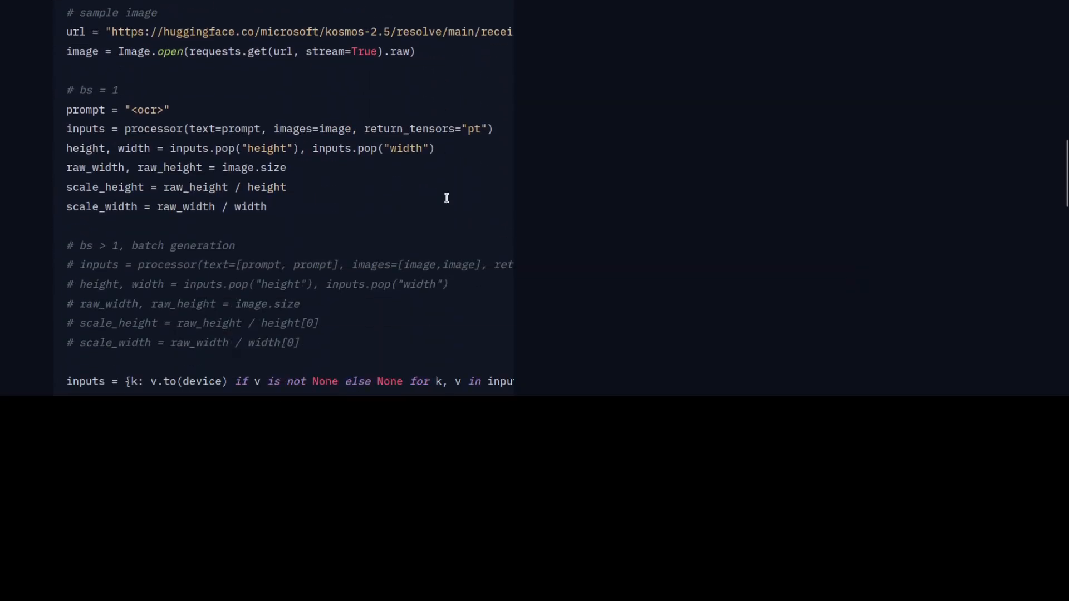
scroll(down, 3)
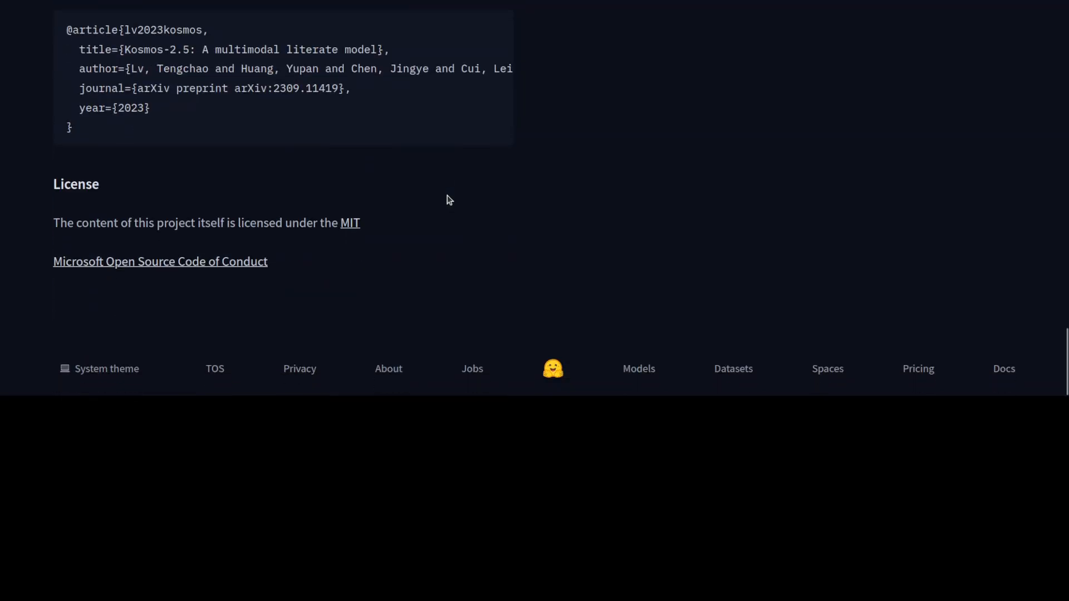
scroll(up, 3)
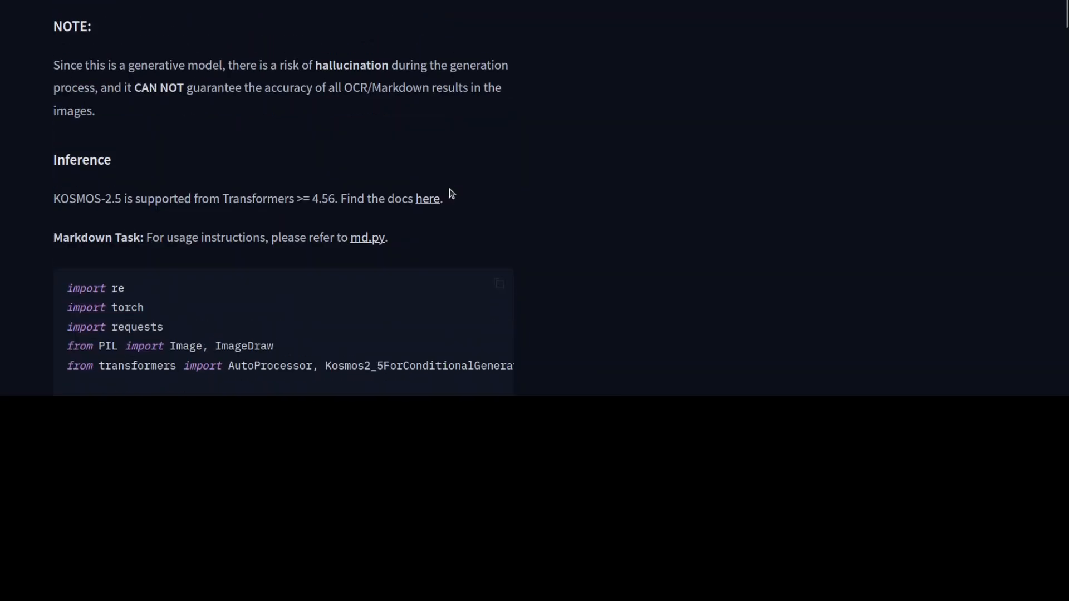
scroll(up, 3)
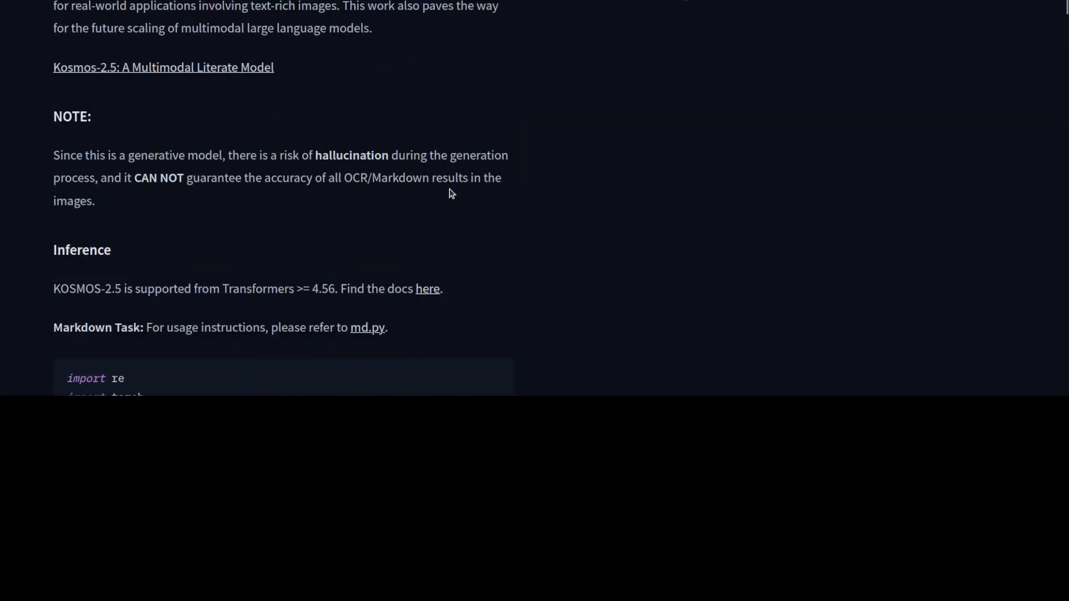
scroll(up, 3)
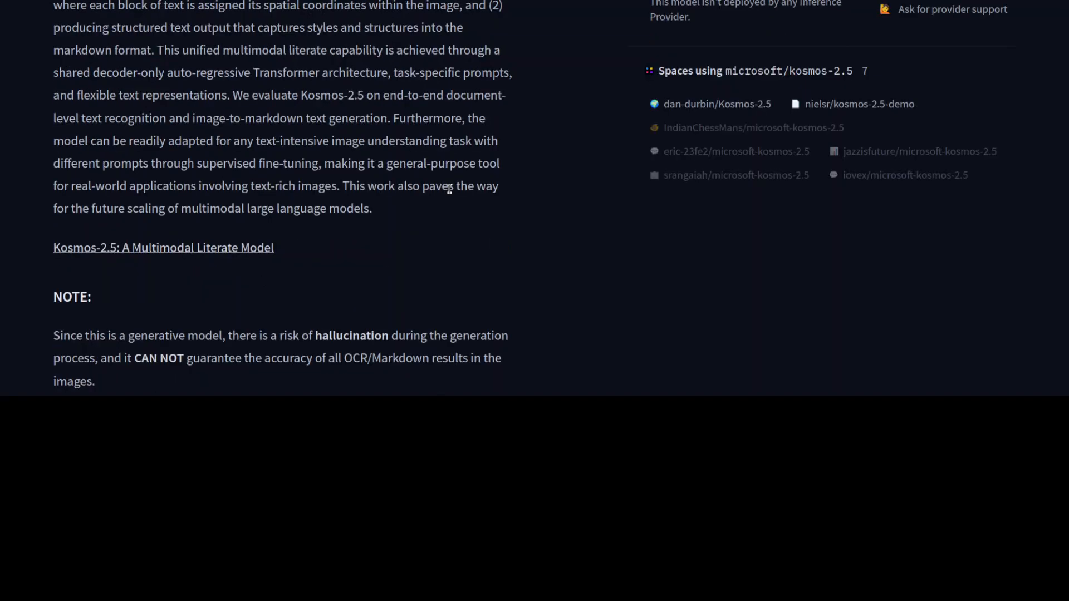
mouse_move(423, 254)
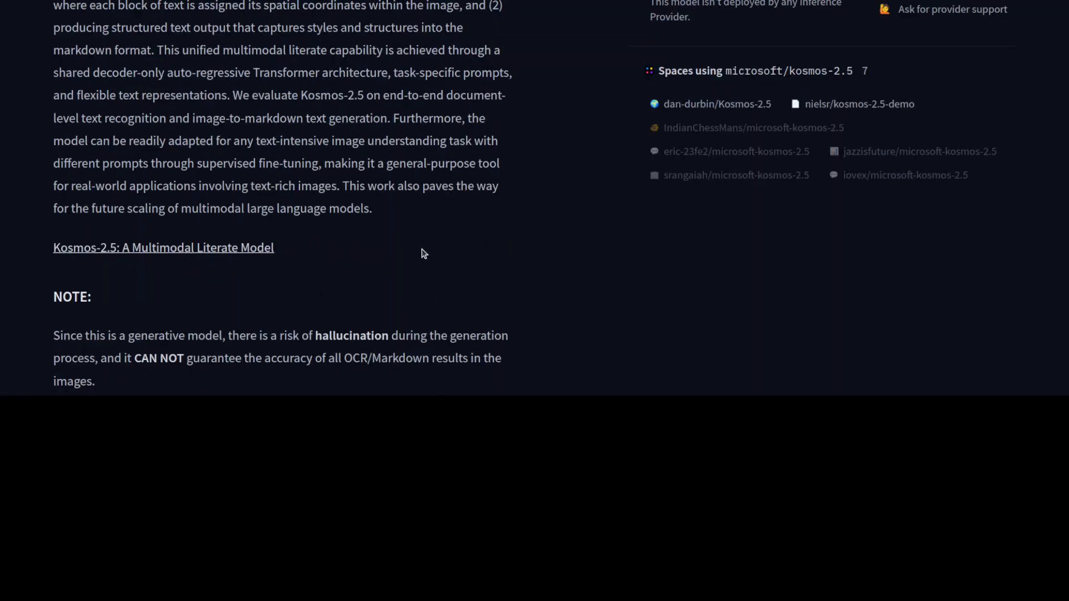
mouse_move(416, 261)
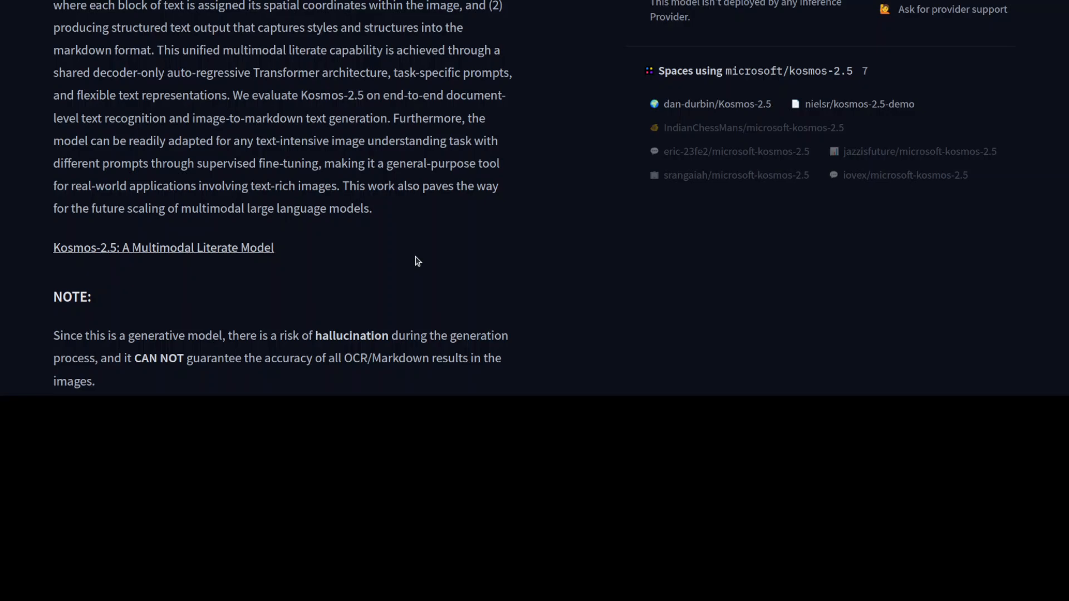
mouse_move(493, 239)
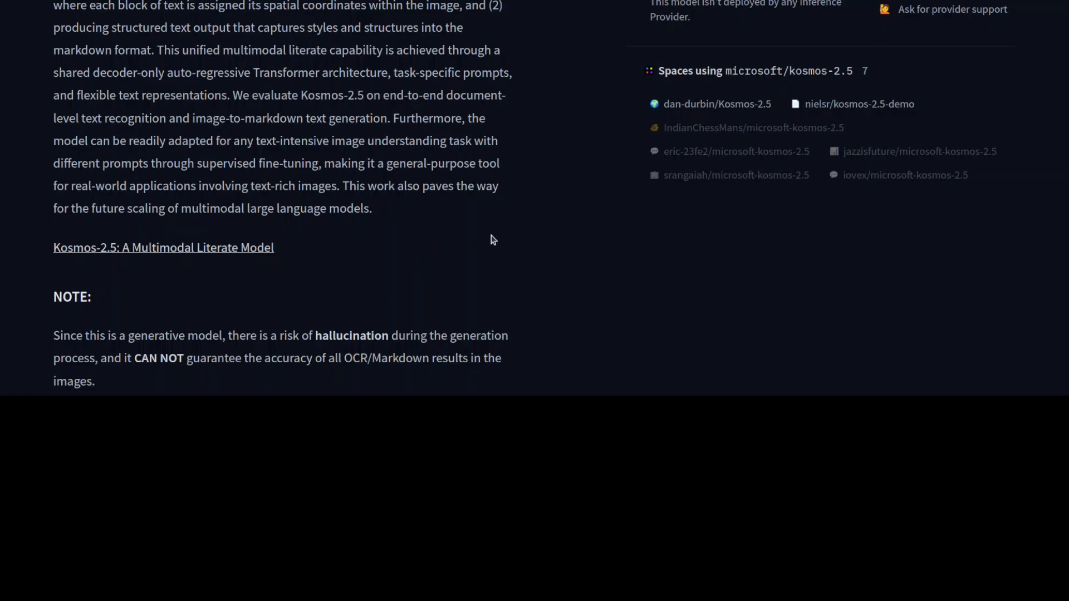
mouse_move(500, 232)
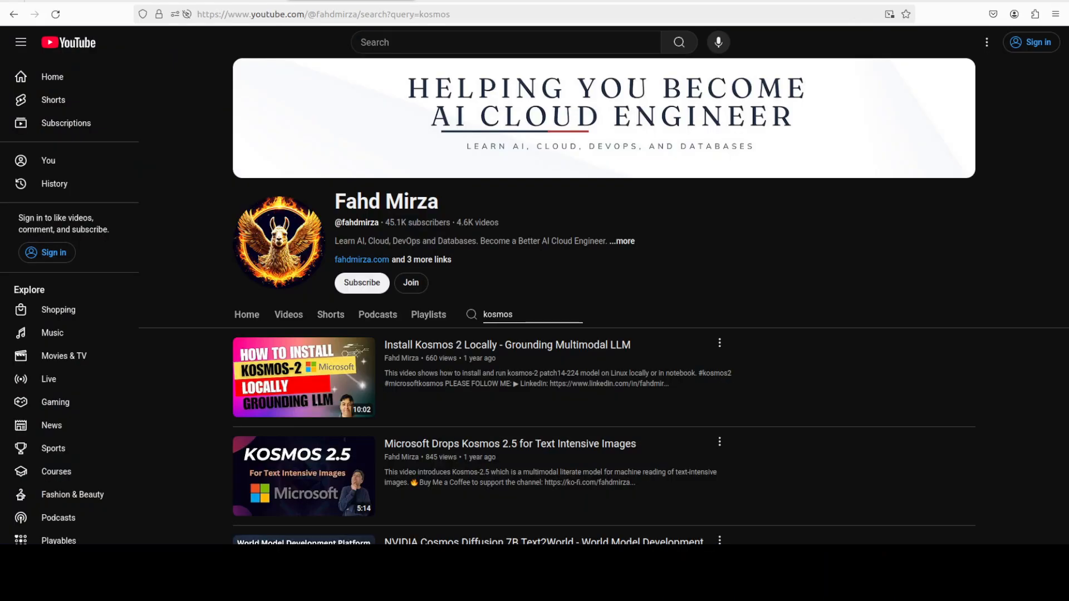
mouse_move(823, 285)
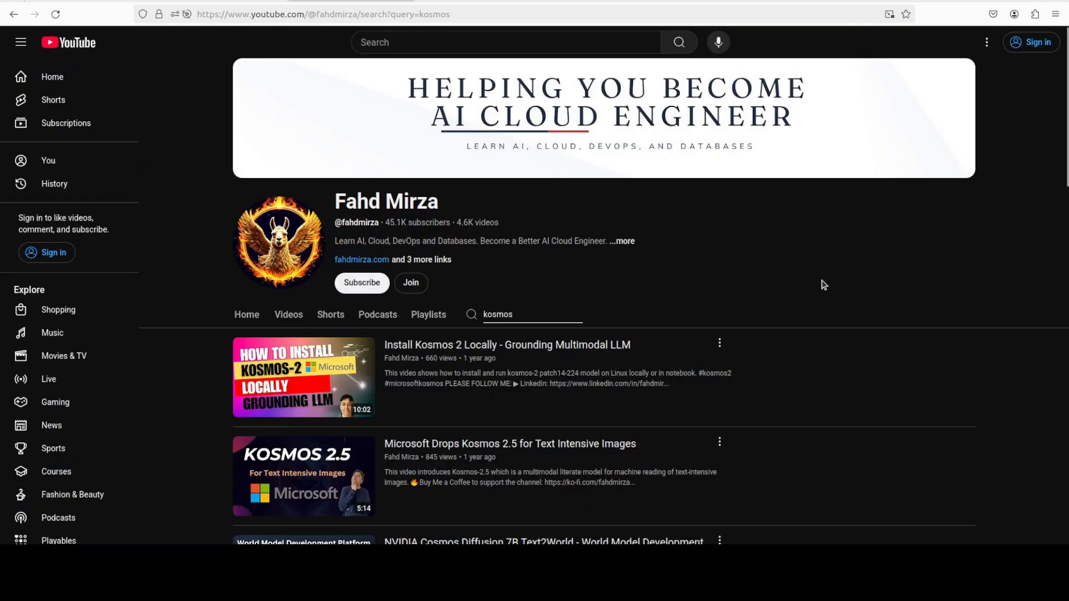